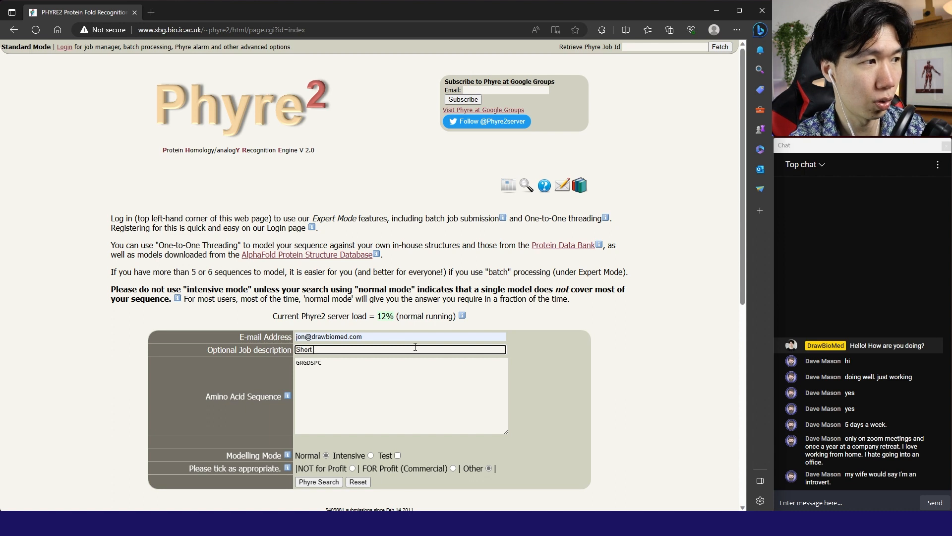
Submit the GRGDSPC sequence with description 'Short amino sequence', get the too-short error and return to the form.
text(amino sequence)
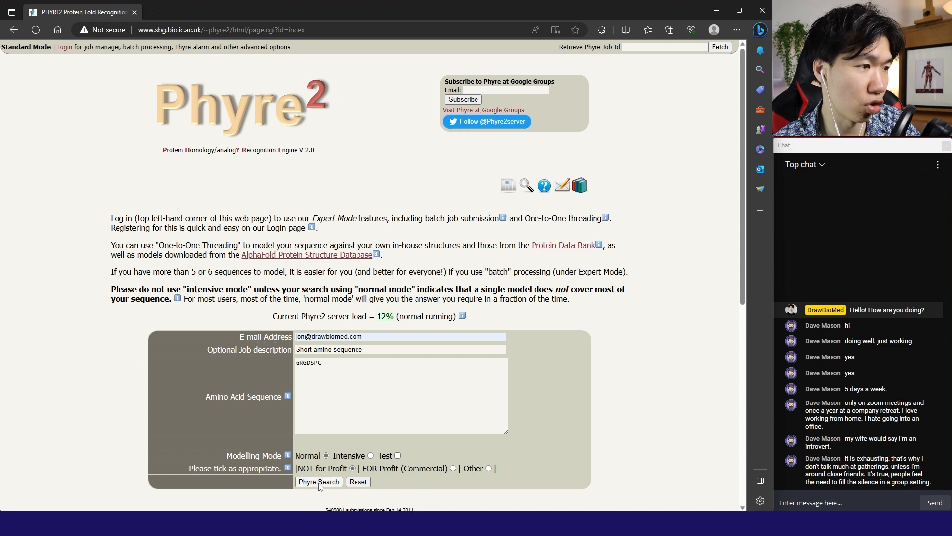
click(318, 482)
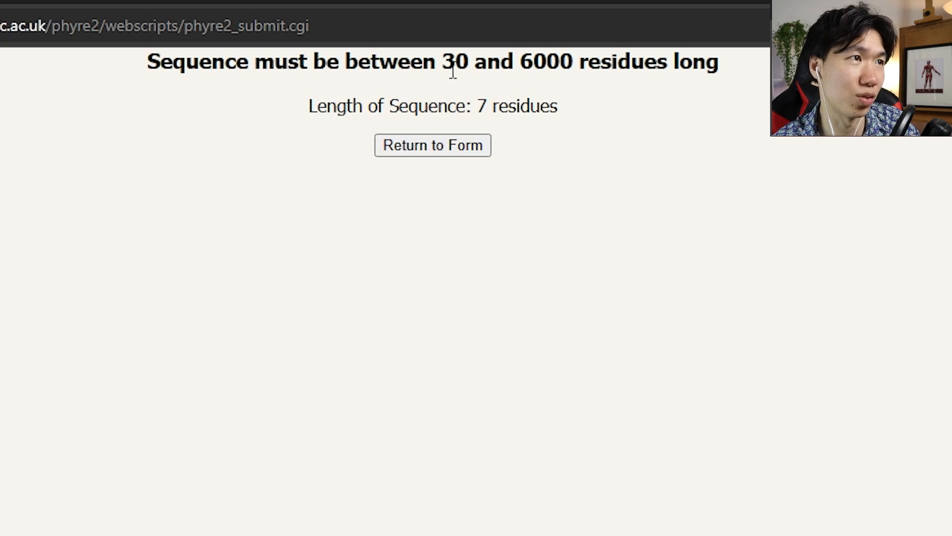
click(432, 144)
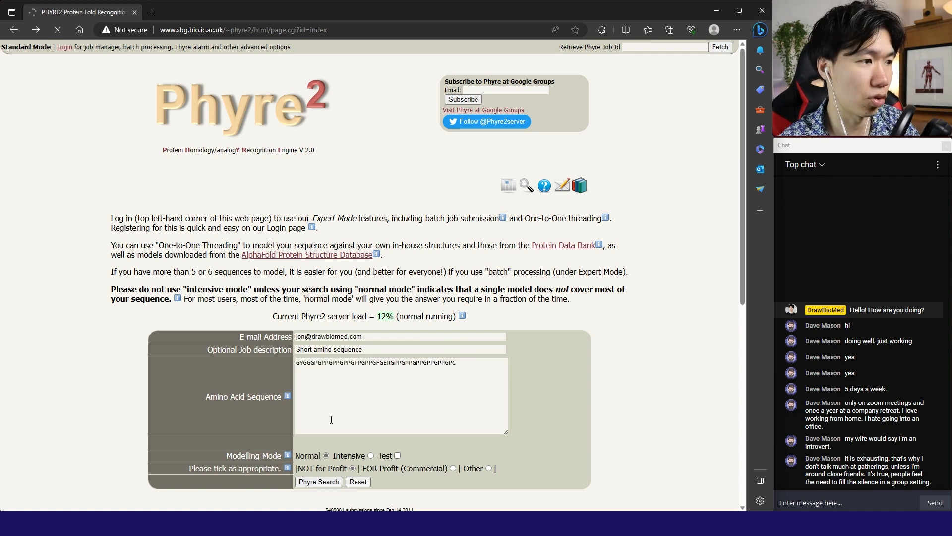
Submit the longer glycine- and proline-rich sequence with Phyre Search.
click(318, 482)
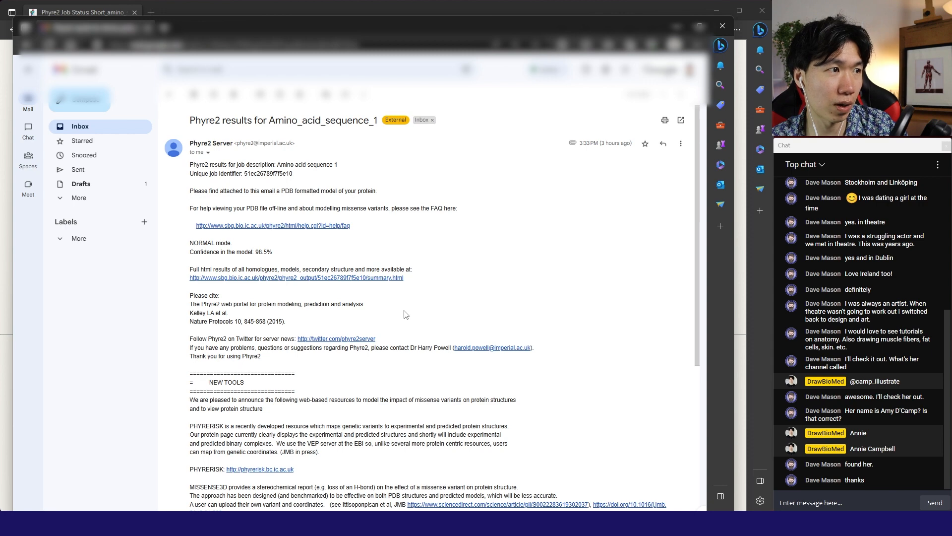
Scroll the Phyre2 results email down to its attached Amino_acid_sequ… model file.
scroll(down, 3)
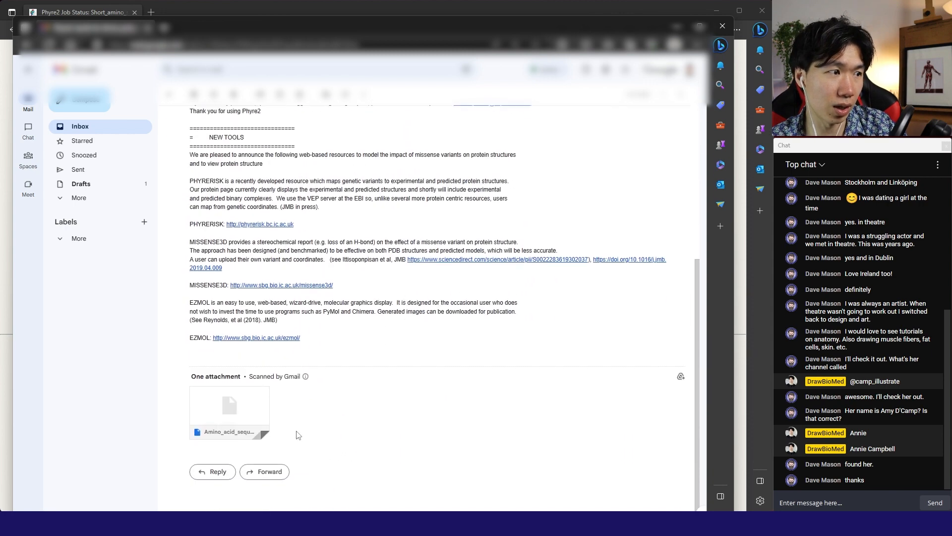
mouse_move(229, 406)
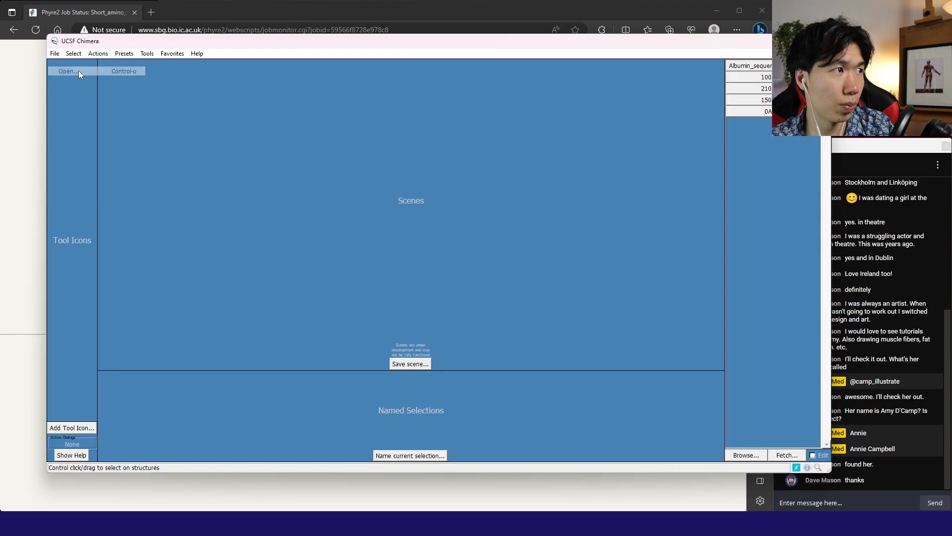
Bring up Chimera's Open File browser to load the downloaded structure model.
click(67, 72)
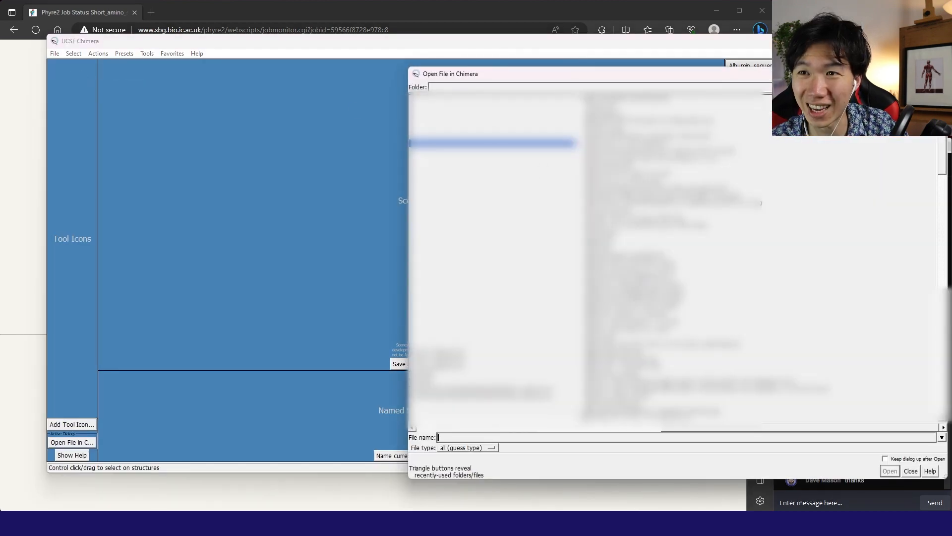
click(889, 470)
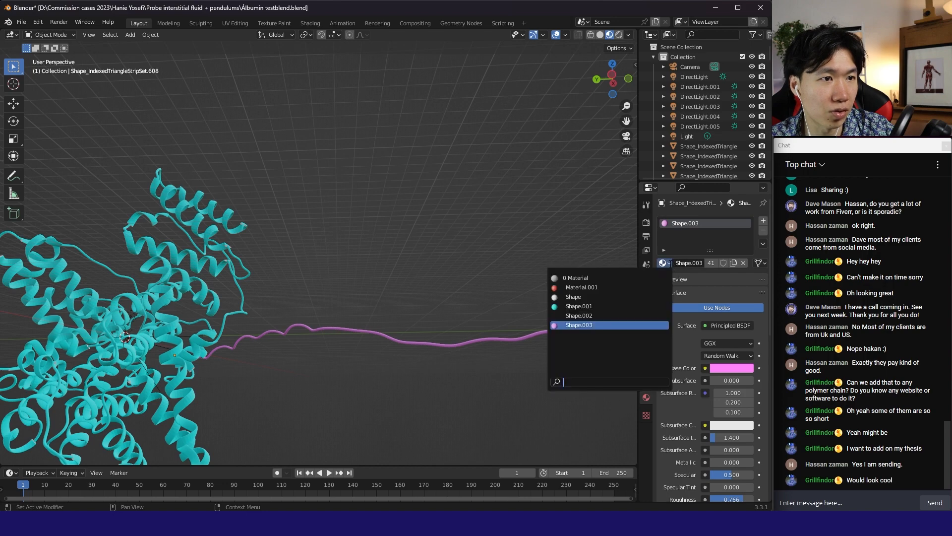
Assign the red Material.001 to the selected pink strand piece.
click(582, 286)
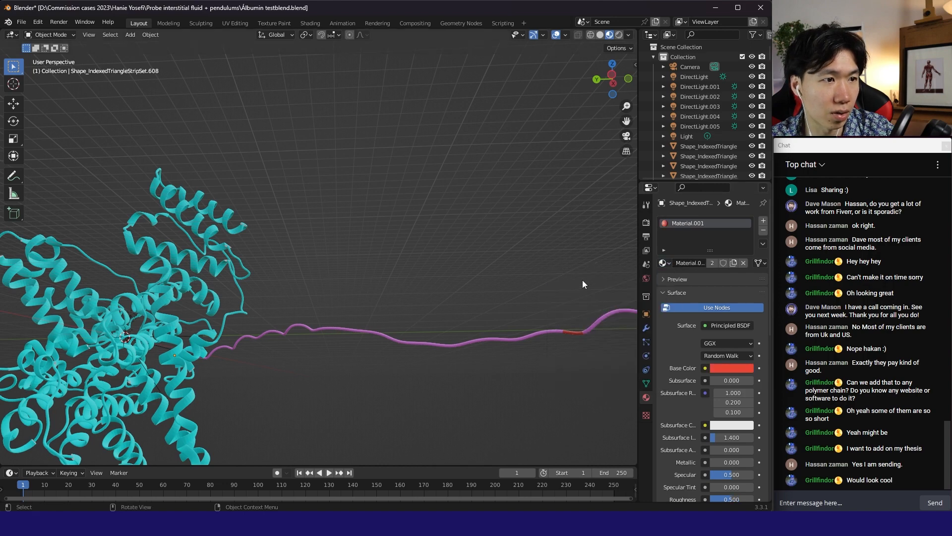